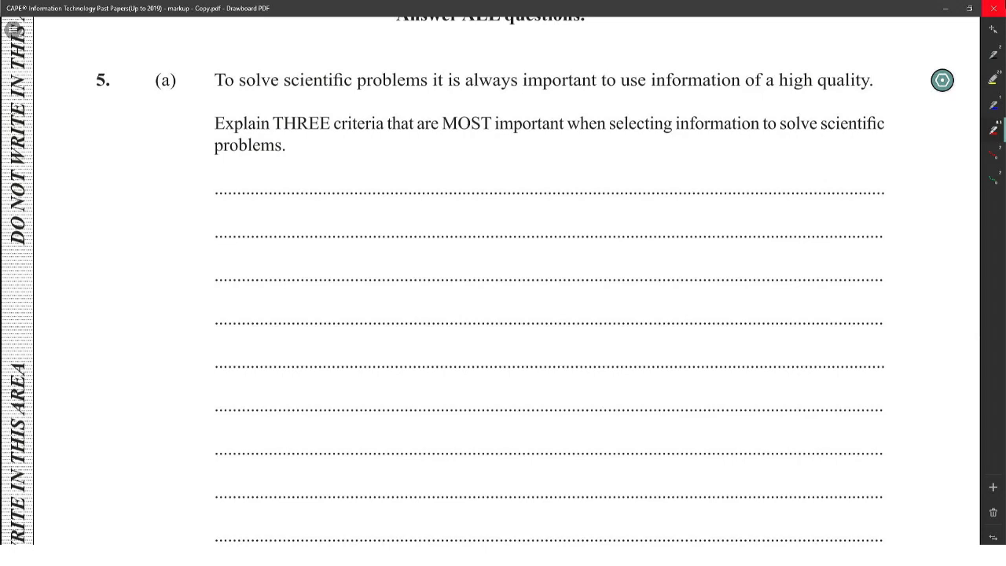
# - Handwrite the red Accuracy explanation in 5(a) and begin the Currency answer
pyautogui.scroll(-3)
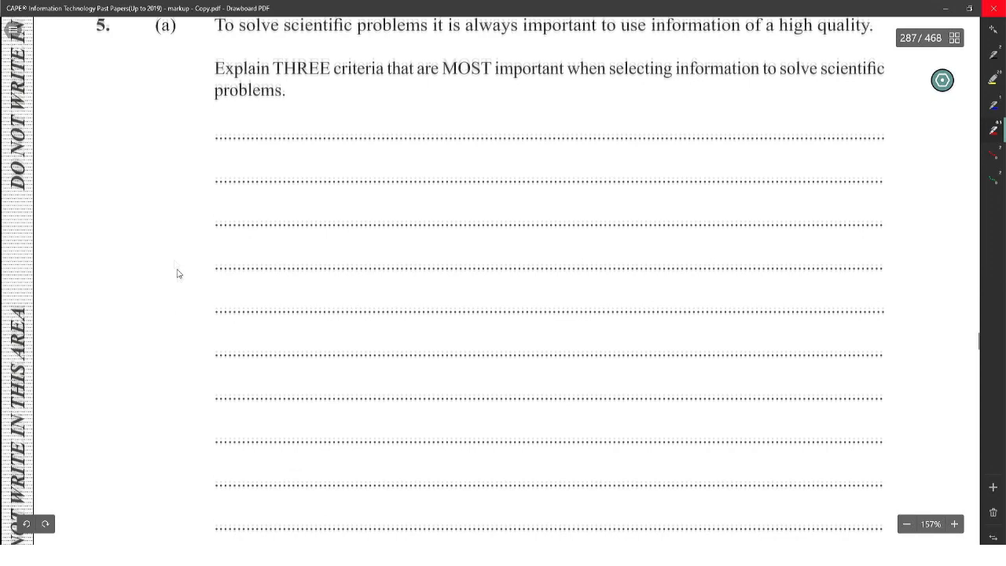
pyautogui.scroll(-3)
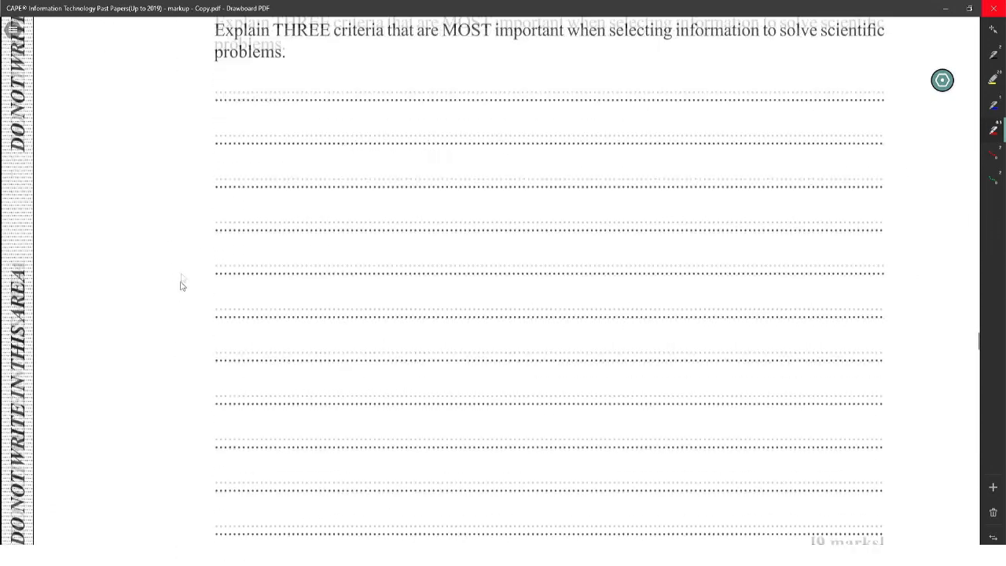
pyautogui.scroll(-3)
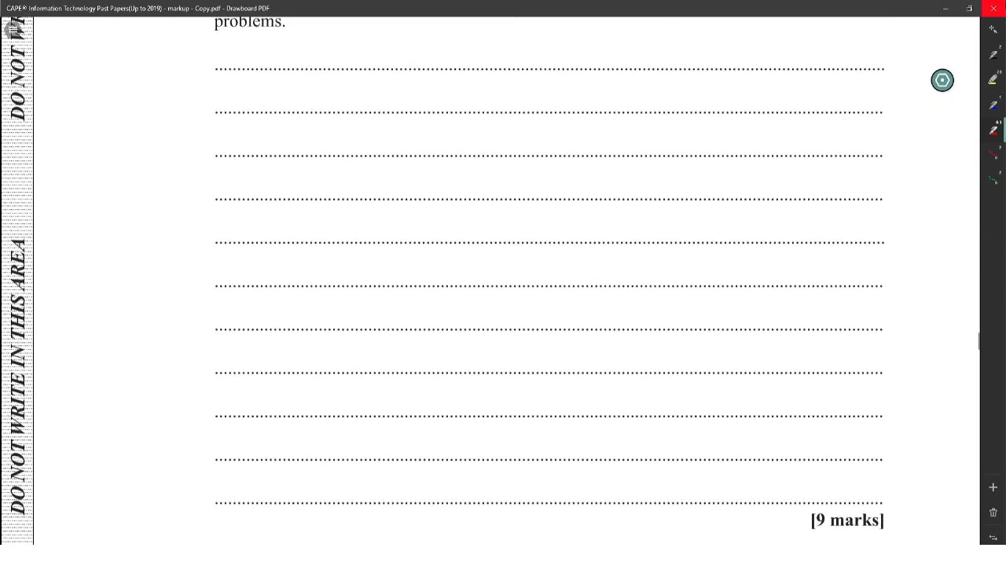
pyautogui.moveTo(222, 64); pyautogui.dragTo(334, 64)
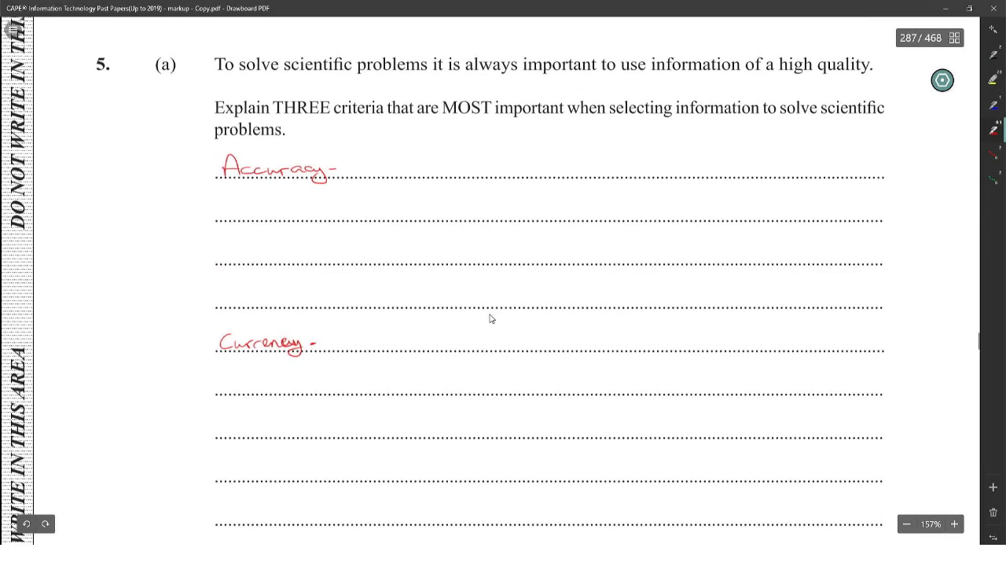
pyautogui.scroll(-3)
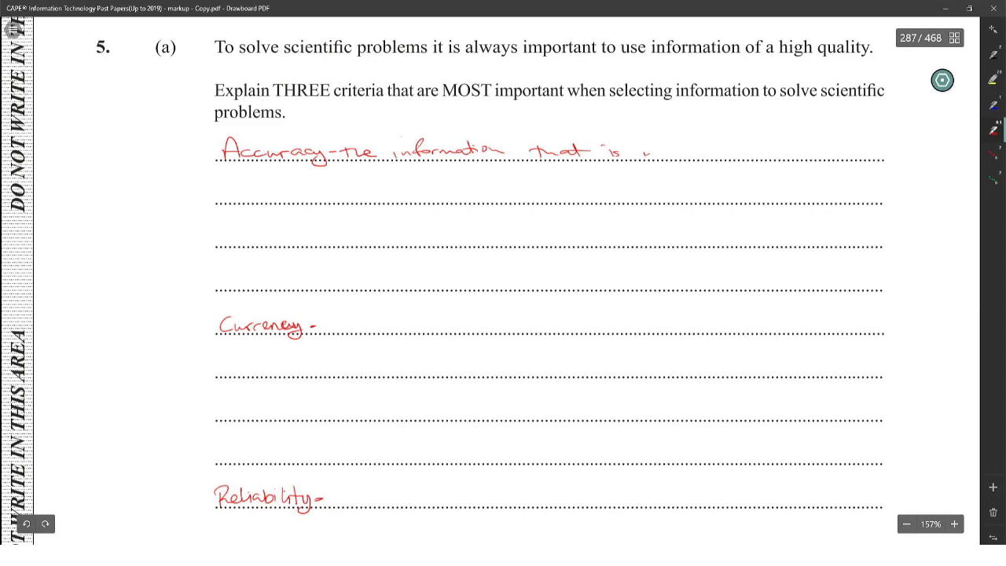
pyautogui.moveTo(644, 149); pyautogui.dragTo(762, 149)
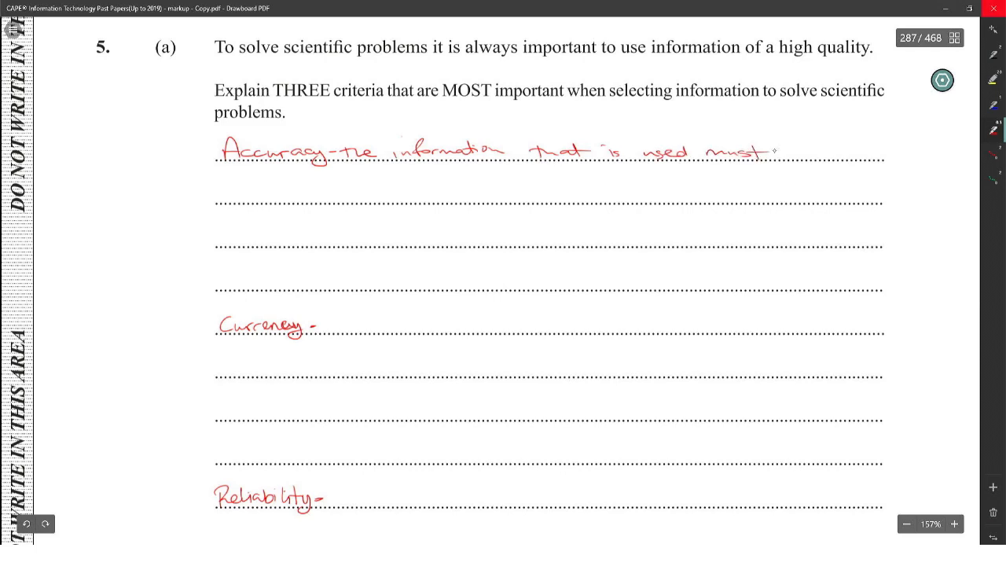
pyautogui.write('be m')
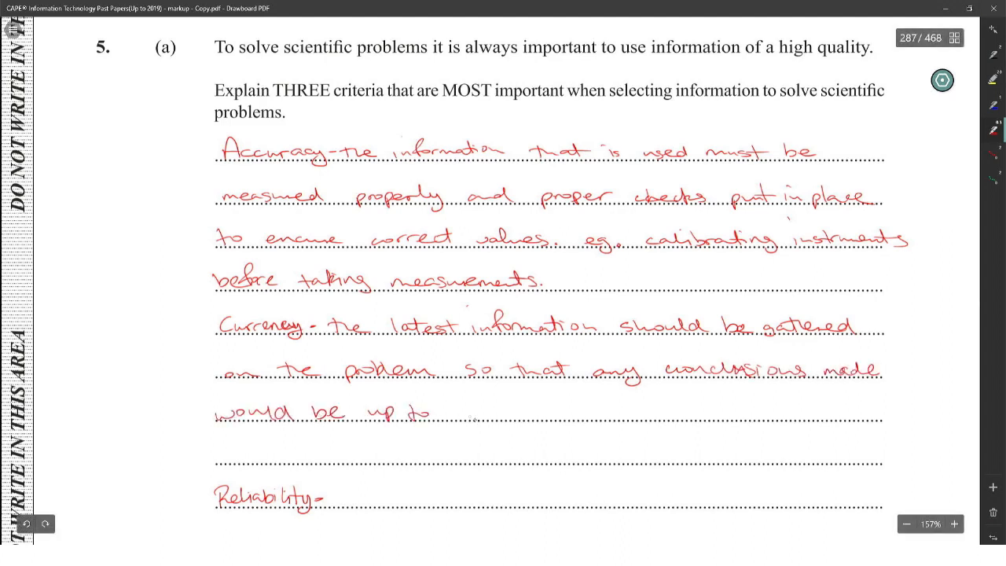
# - Finish Currency with 'date with the latest finding' and explain Reliability as referred sources
pyautogui.write('date with the latest finding.')
pyautogui.write('eg. reactions to certain diseases.')
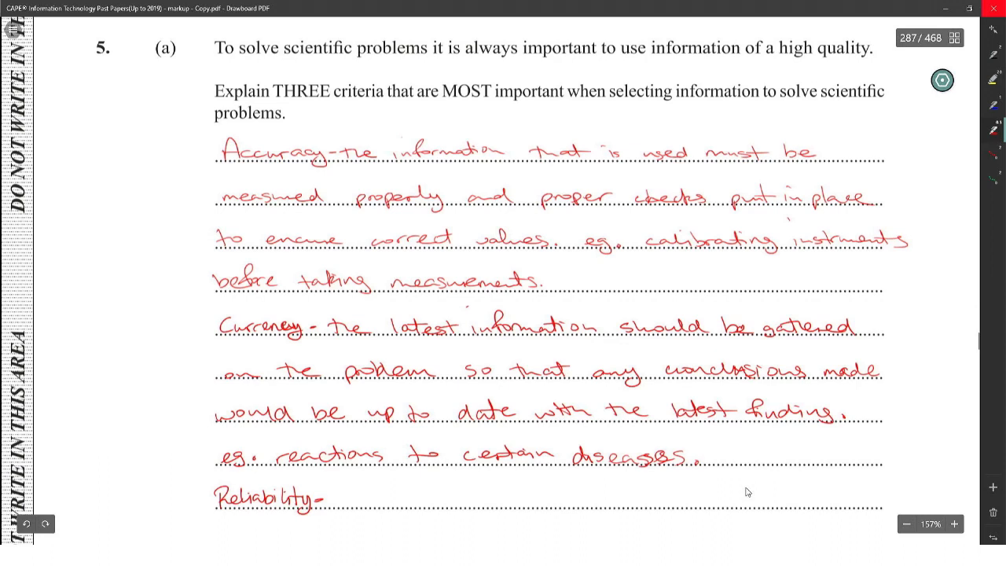
pyautogui.scroll(-3)
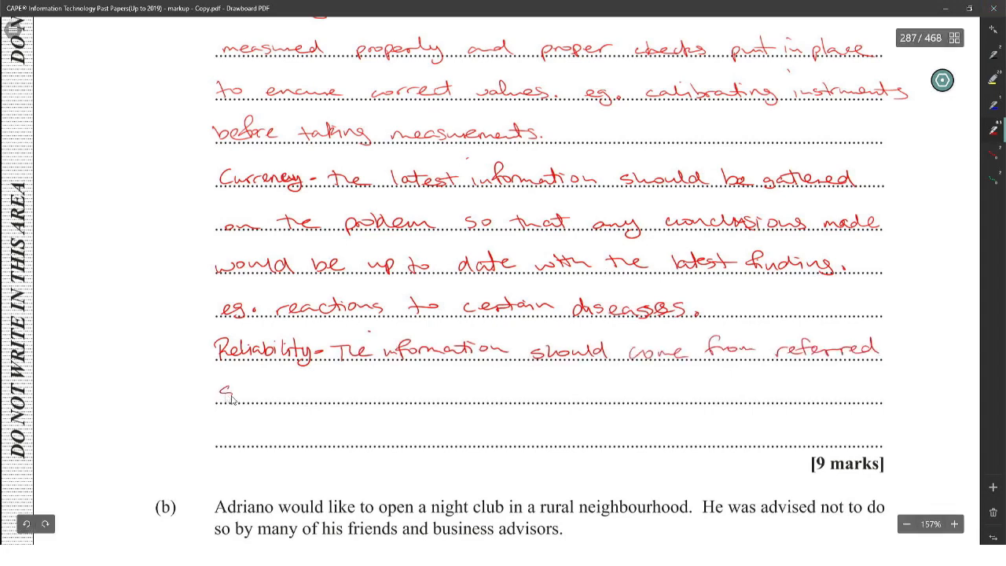
pyautogui.moveTo(236, 393); pyautogui.dragTo(385, 393)
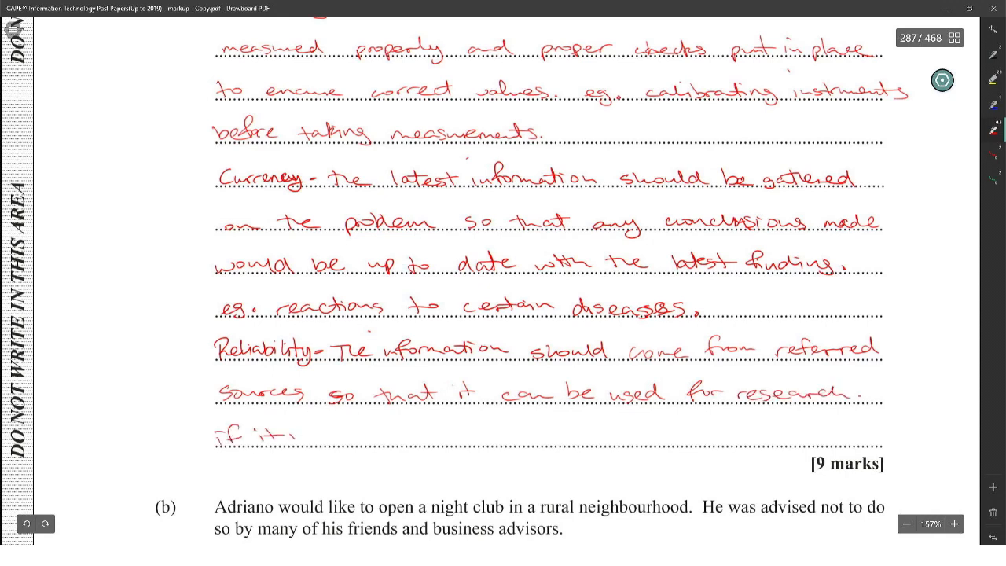
pyautogui.scroll(3)
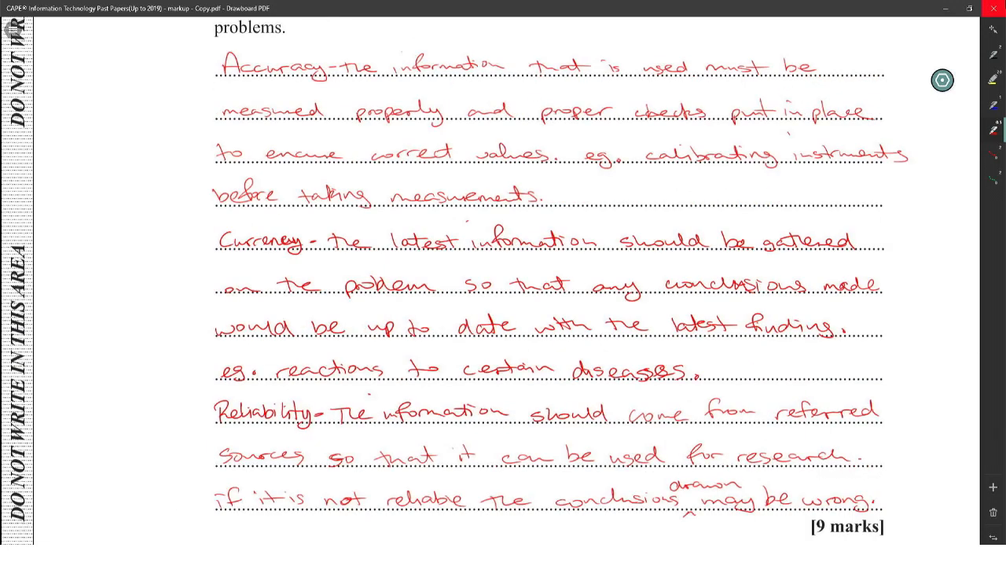
# - Underline the Accuracy, Currency and Reliability headings, then write the Essential population answer
pyautogui.moveTo(220, 86); pyautogui.dragTo(323, 85)
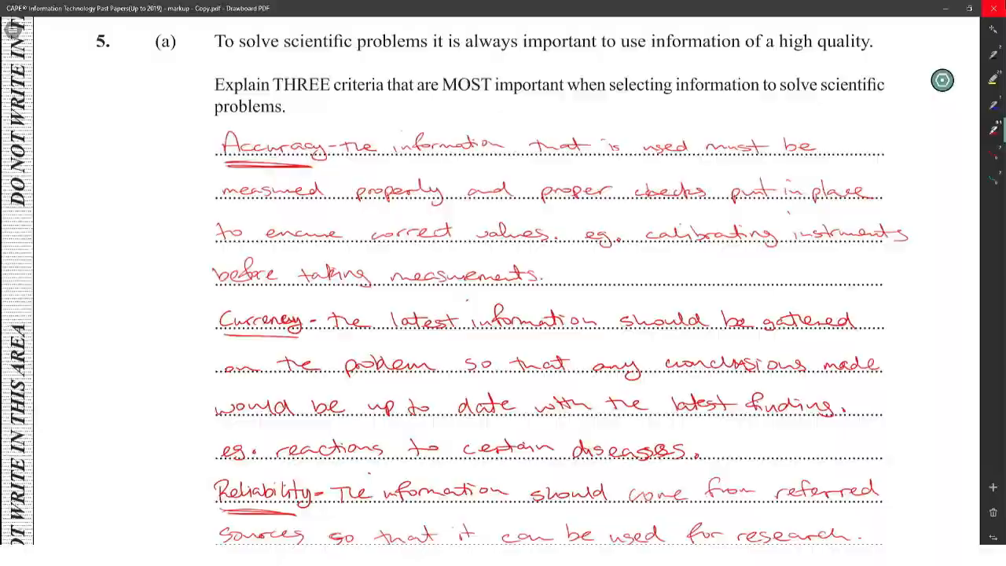
pyautogui.scroll(-3)
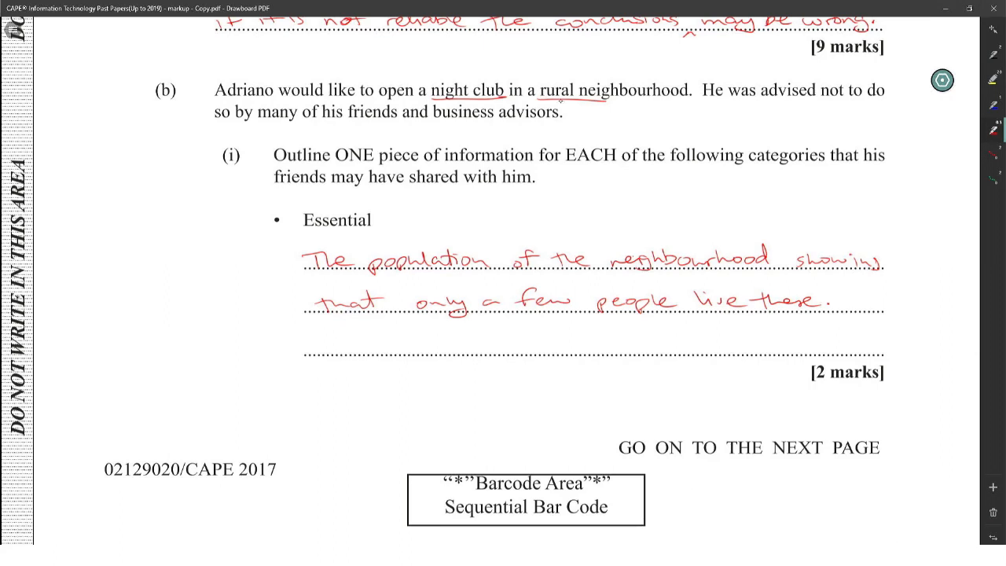
# - Write the Desirable answer: transport to and from the neighbourhood is difficult and costly
pyautogui.moveTo(543, 89); pyautogui.dragTo(585, 102)
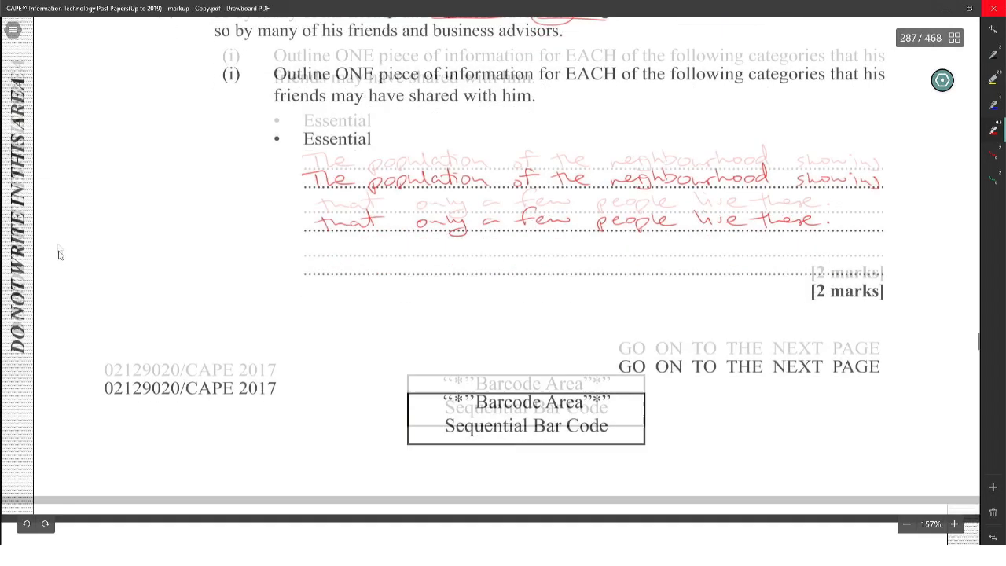
pyautogui.scroll(-3)
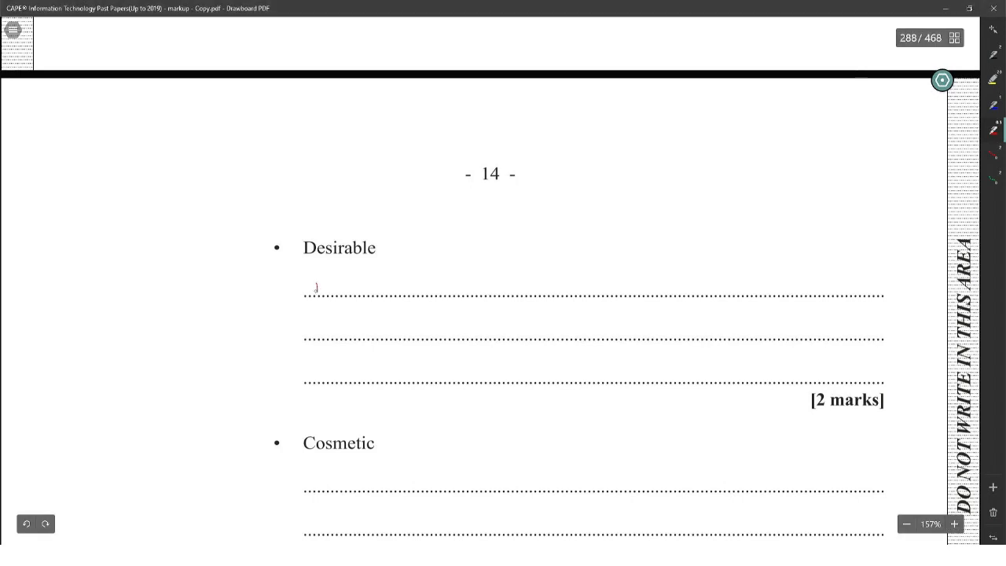
pyautogui.moveTo(305, 287); pyautogui.dragTo(542, 287)
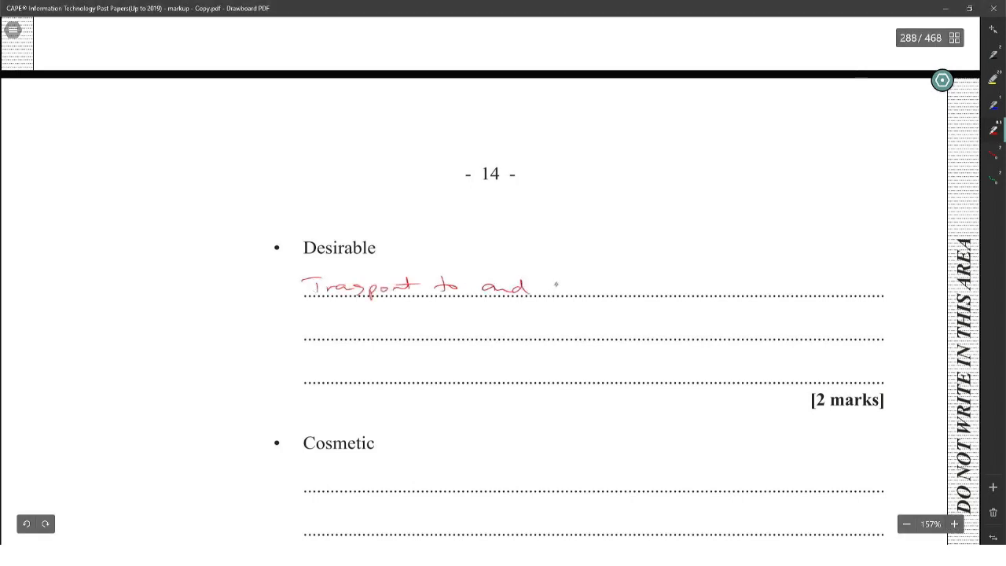
pyautogui.moveTo(542, 287); pyautogui.dragTo(695, 289)
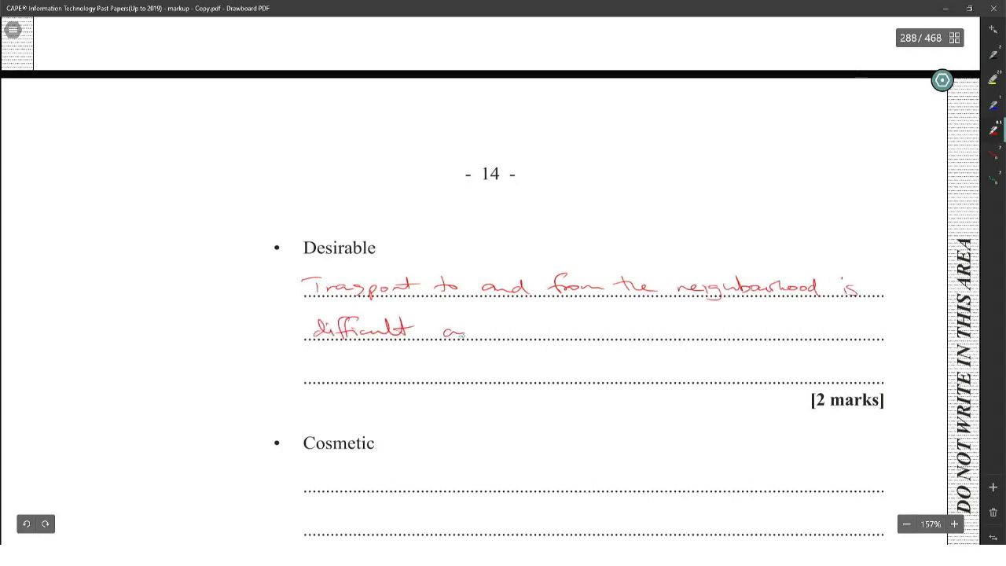
pyautogui.moveTo(464, 330); pyautogui.dragTo(715, 334)
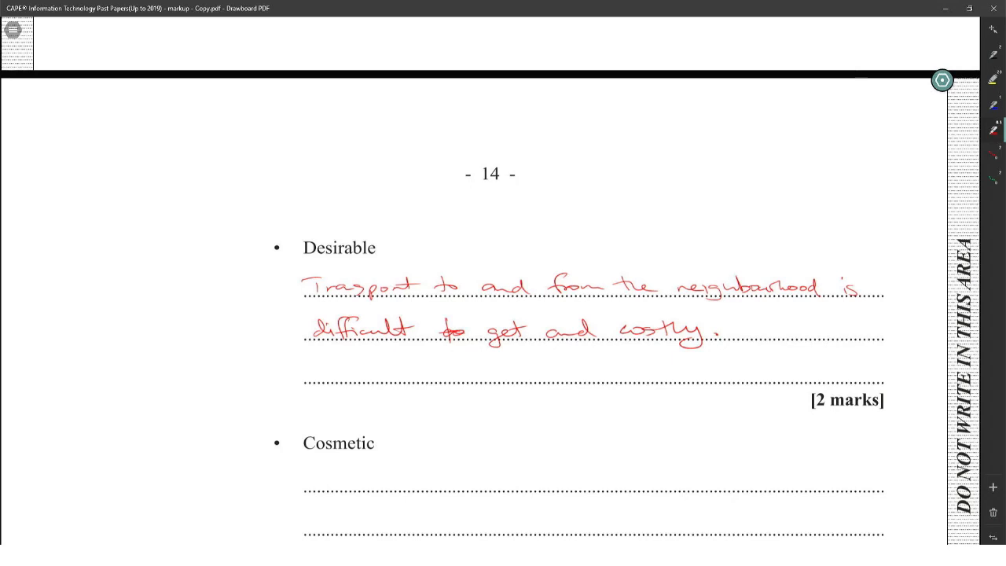
pyautogui.scroll(-3)
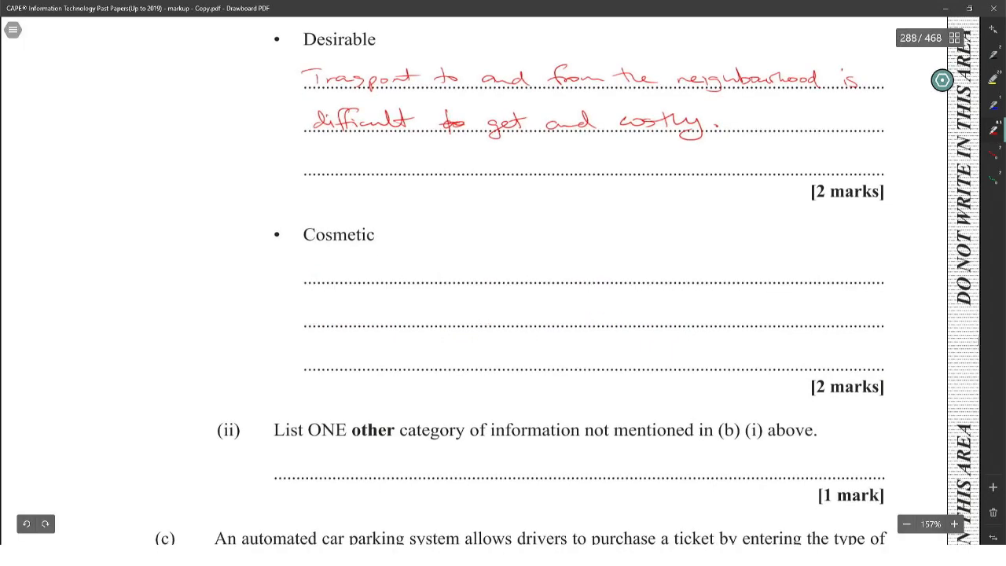
# - Circle the word 'rural' in question 5(b) in red
pyautogui.scroll(-3)
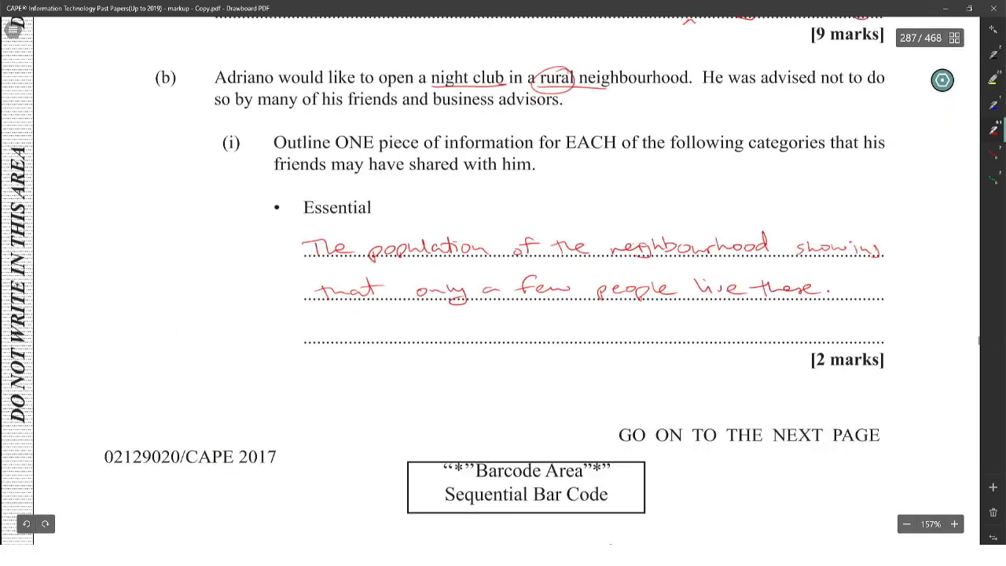
pyautogui.scroll(-3)
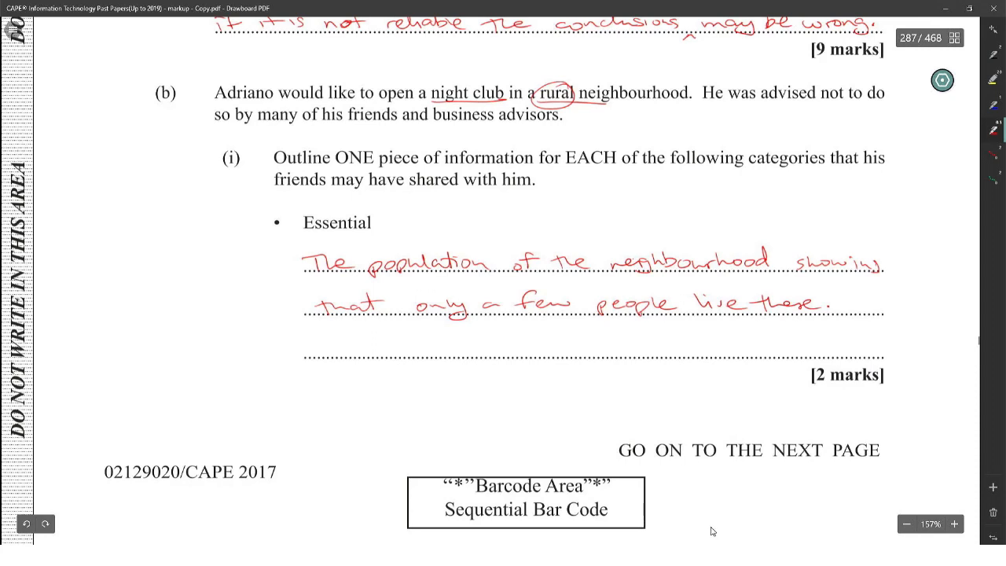
pyautogui.scroll(-3)
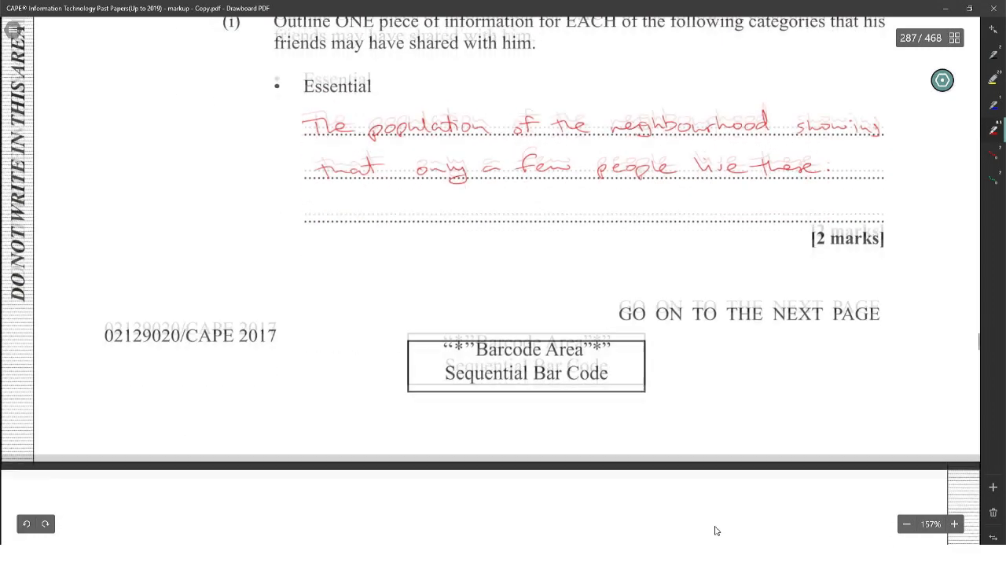
# - Write 'Extraneous' as the other information category for 5(b)(ii)
pyautogui.scroll(-3)
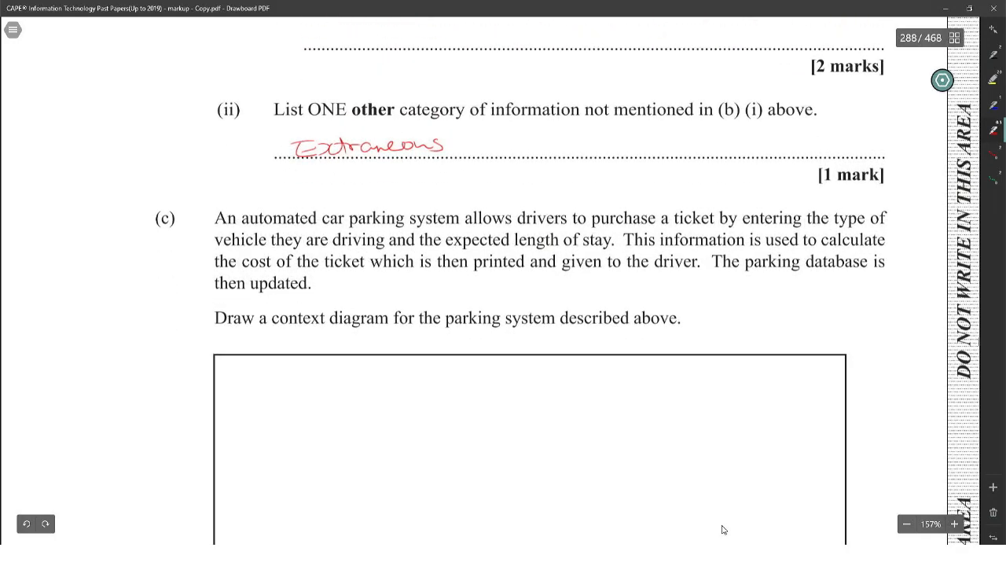
pyautogui.moveTo(725, 529)
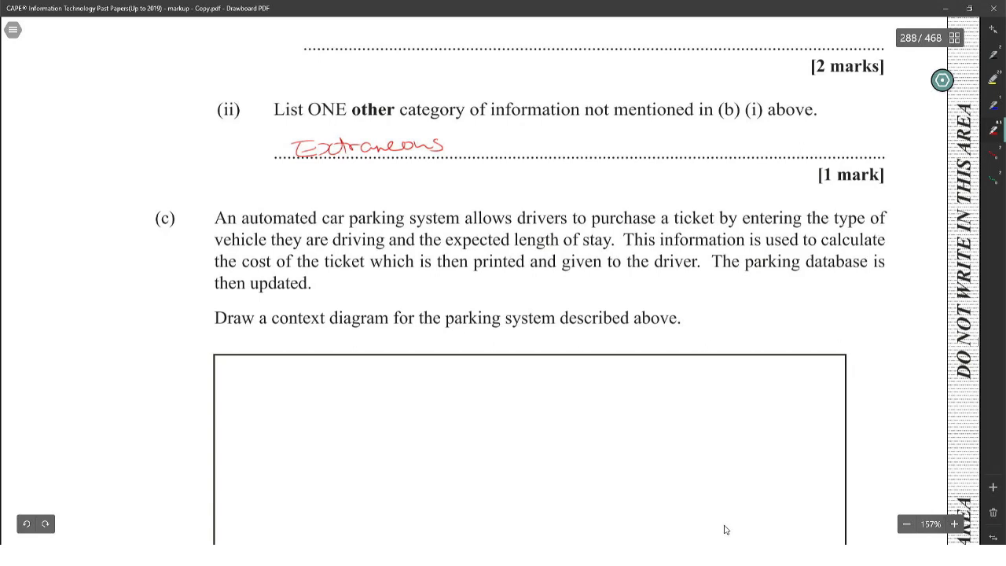
pyautogui.moveTo(727, 530)
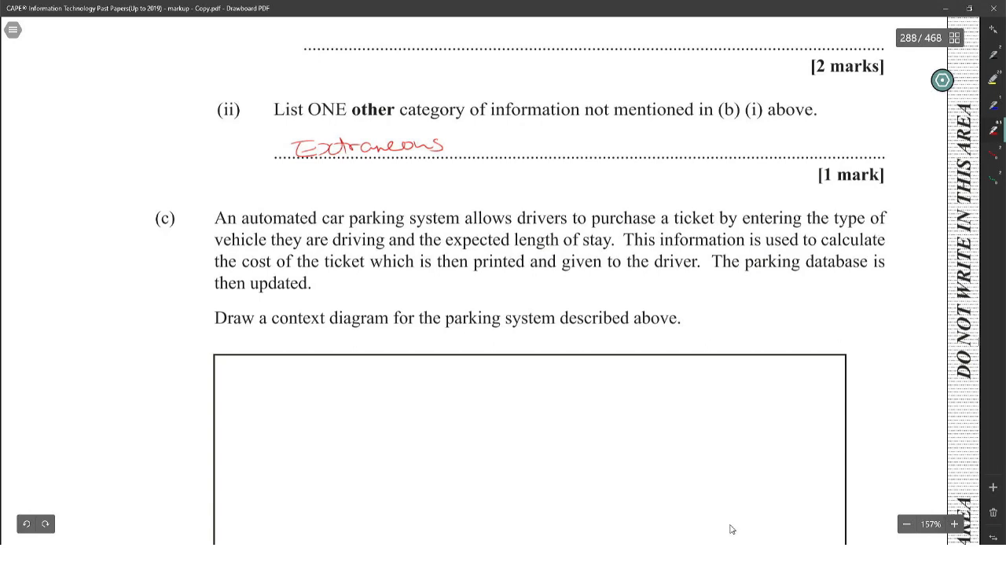
pyautogui.moveTo(733, 528)
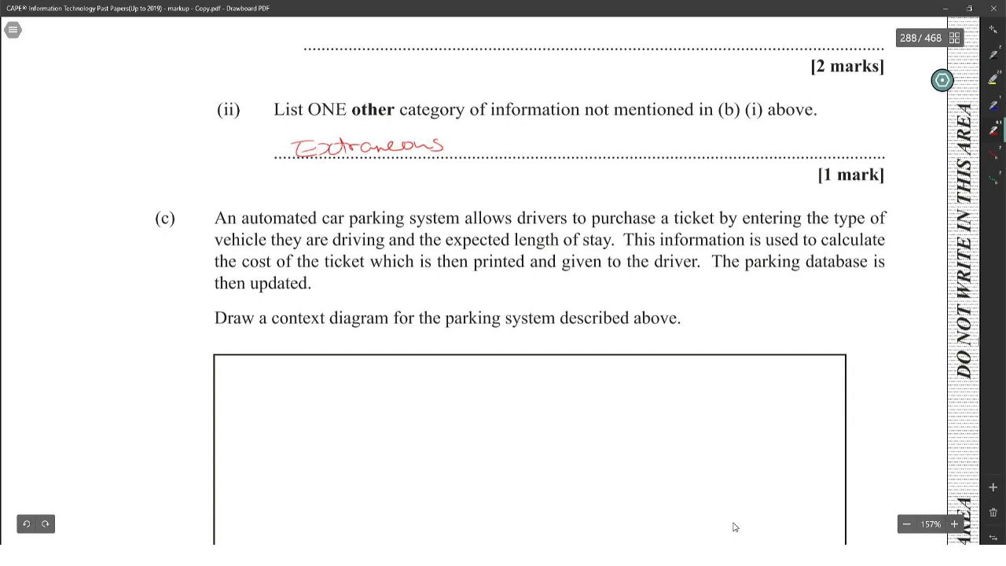
pyautogui.moveTo(734, 527)
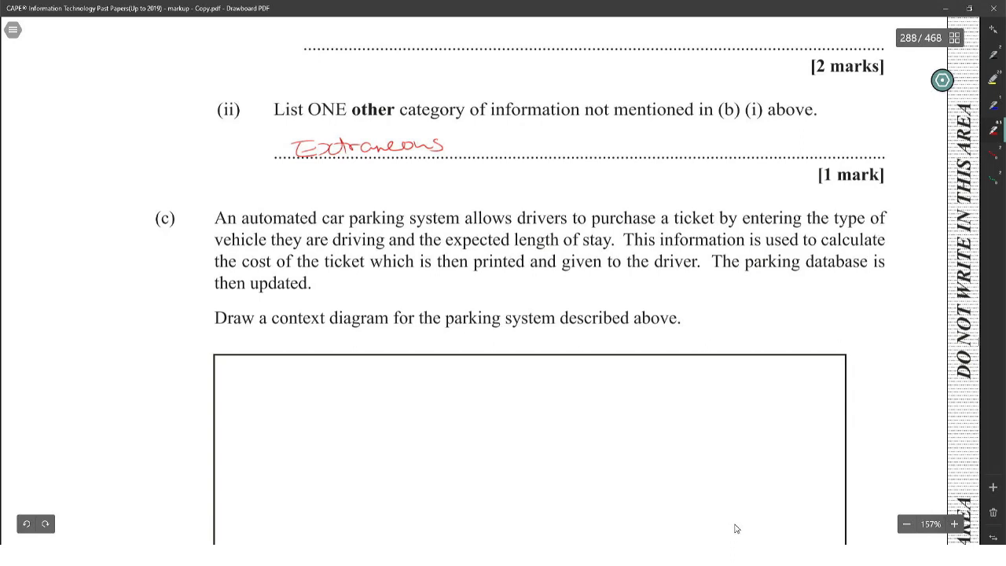
pyautogui.moveTo(742, 529)
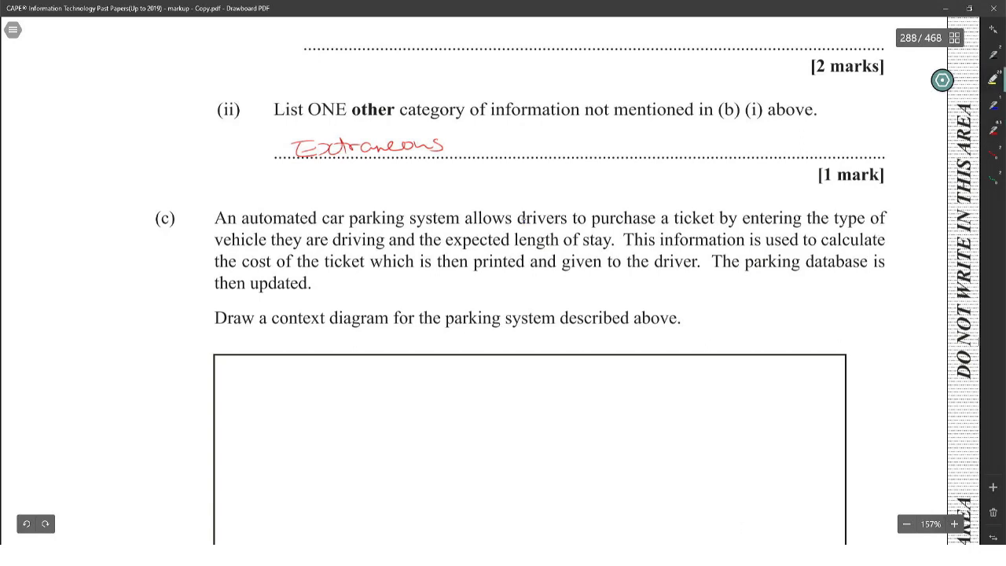
# - Highlight 'drivers' yellow, vehicle type and length of stay magenta, and the ticket-cost phrase red
pyautogui.doubleClick(546, 218)
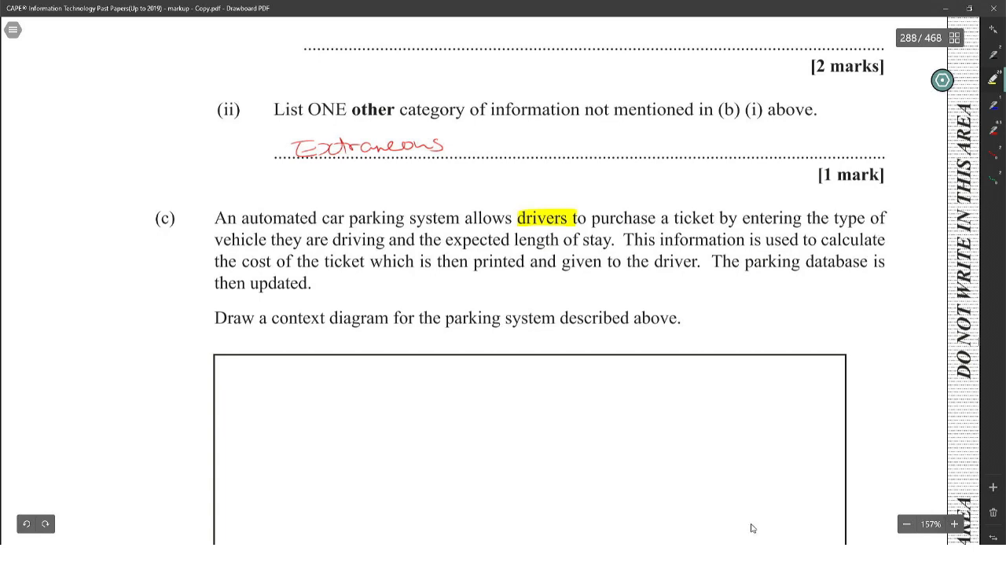
pyautogui.moveTo(756, 527)
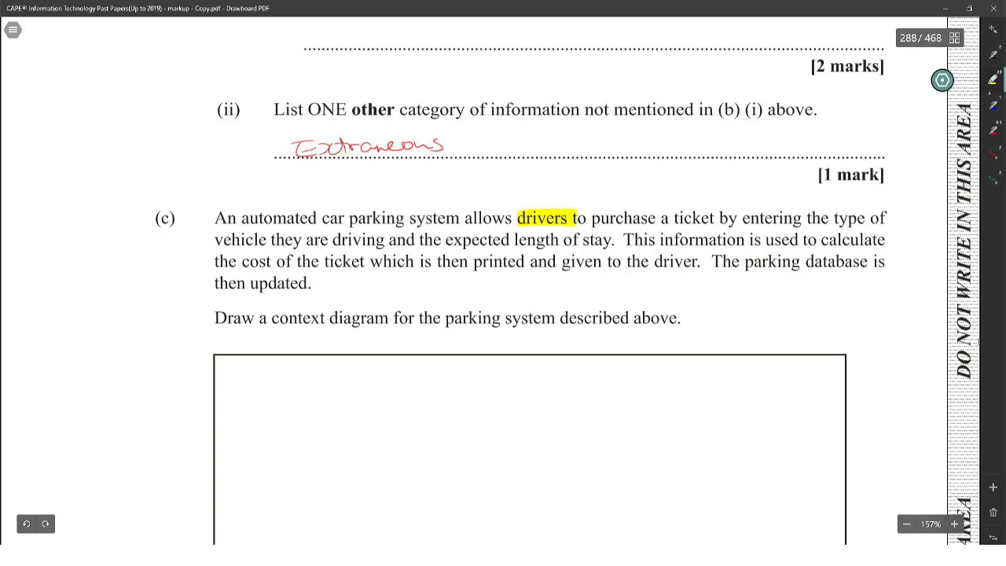
pyautogui.click(921, 80)
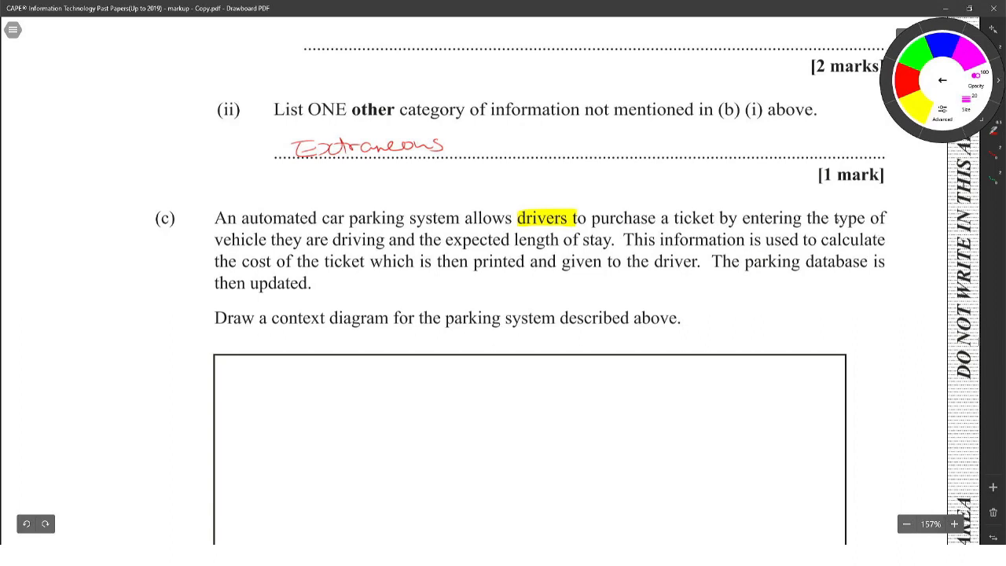
pyautogui.moveTo(831, 218); pyautogui.dragTo(886, 217)
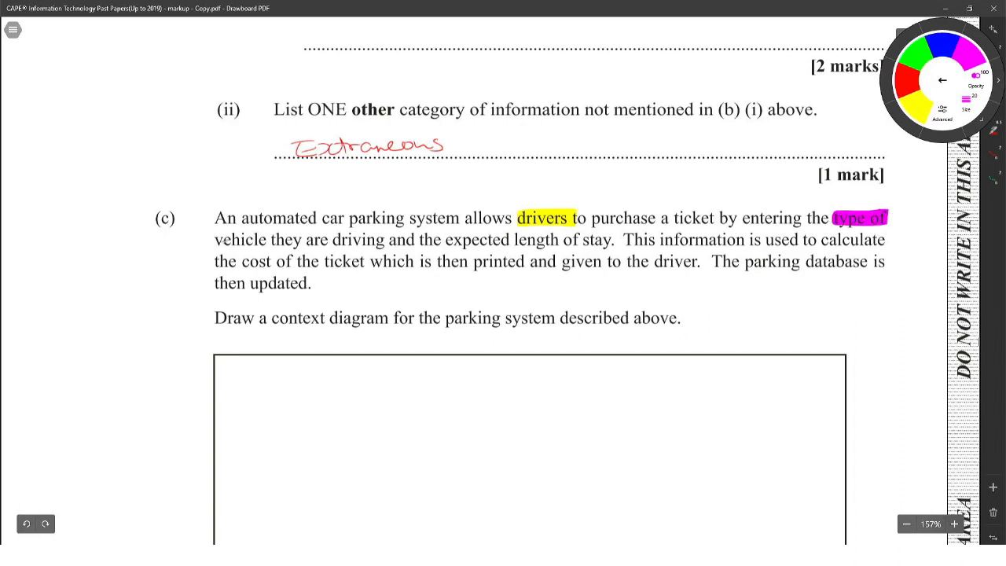
pyautogui.moveTo(215, 239); pyautogui.dragTo(386, 240)
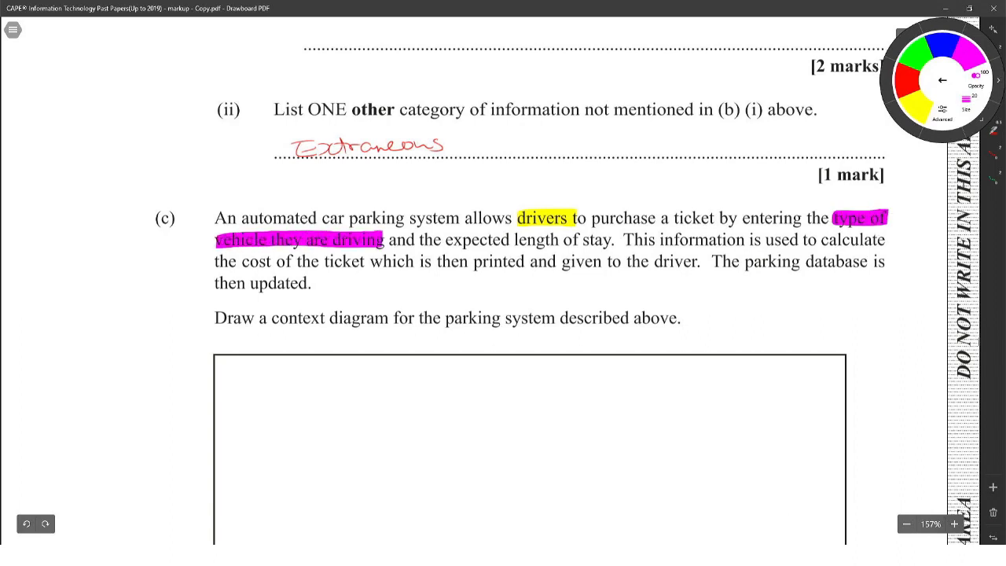
pyautogui.moveTo(450, 240); pyautogui.dragTo(576, 239)
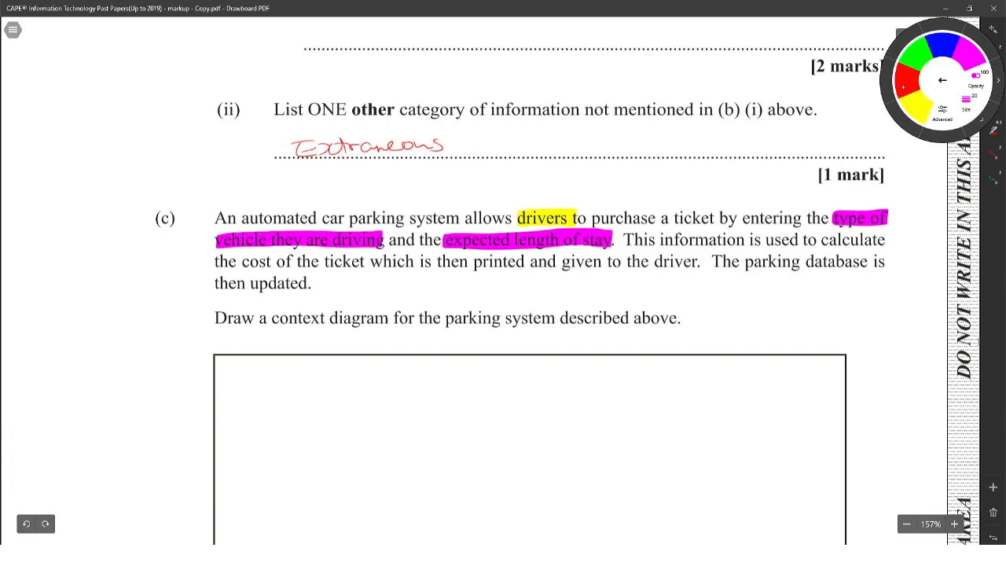
pyautogui.moveTo(802, 519)
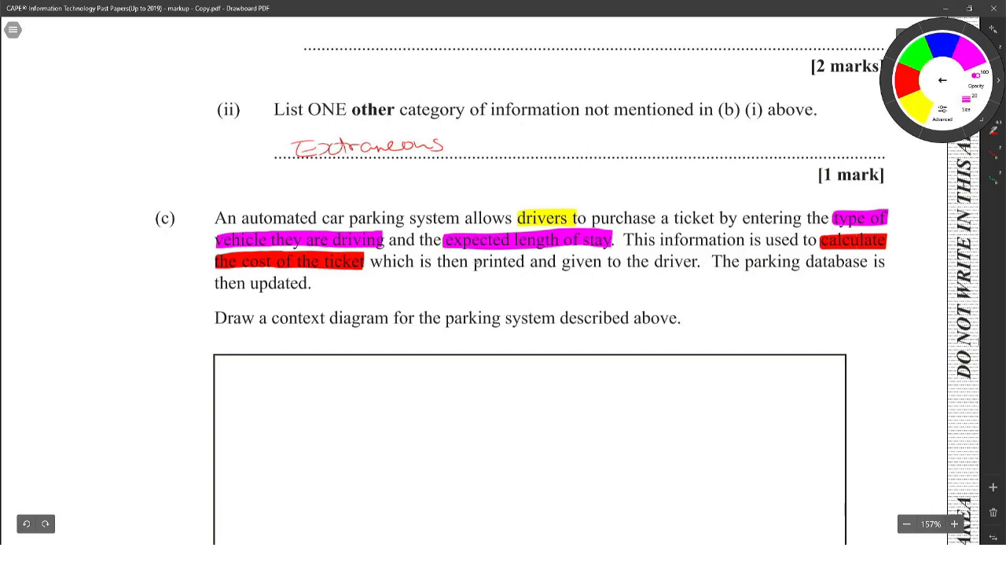
pyautogui.moveTo(471, 261); pyautogui.dragTo(603, 261)
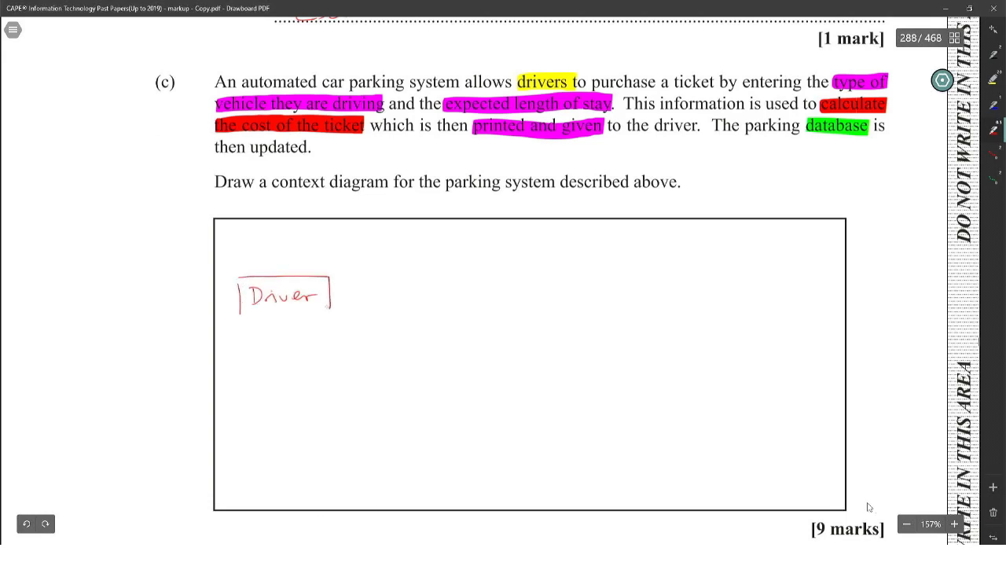
# - Draw the red Driver data flow labelled type of vehicle and length of stay
pyautogui.moveTo(332, 297); pyautogui.dragTo(472, 297)
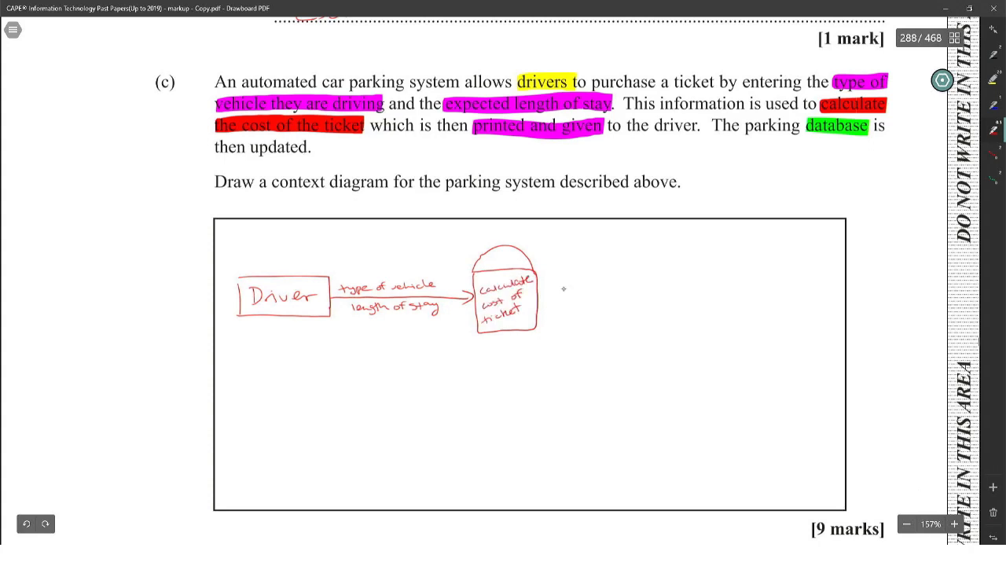
pyautogui.moveTo(563, 288)
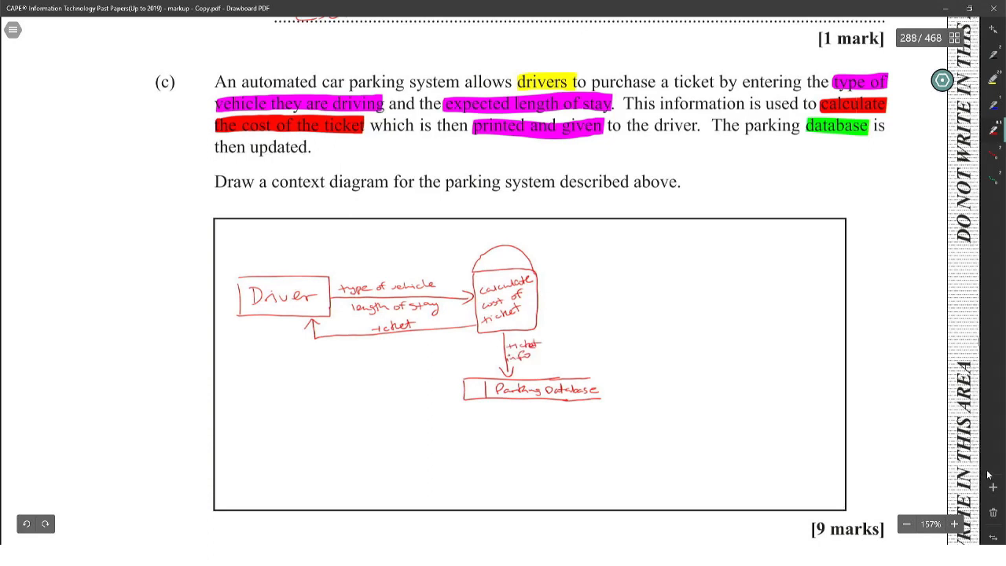
pyautogui.moveTo(996, 470)
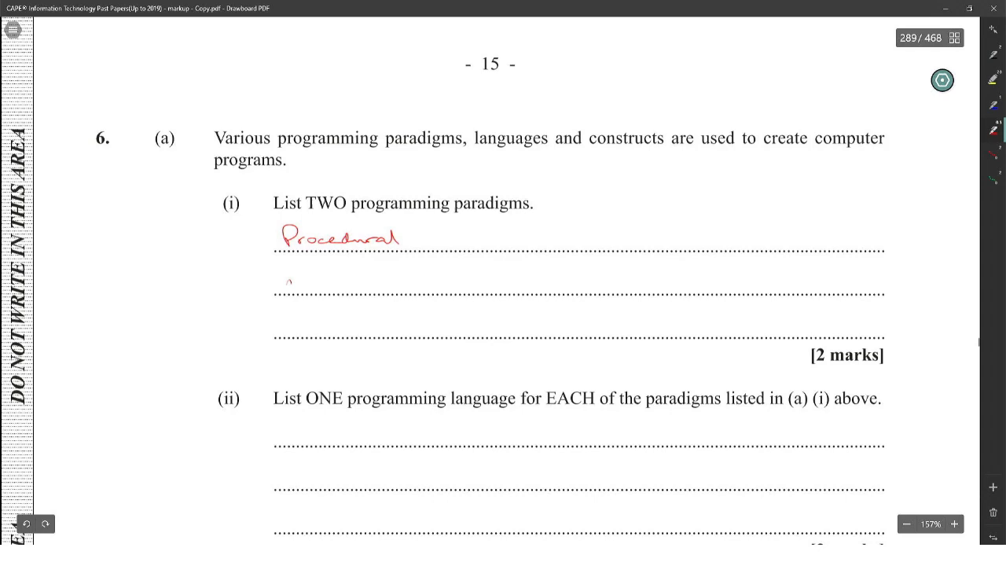
# - List Procedural, Object Oriented, Functional and Declarative paradigms with C, Pascal, Java and C++
pyautogui.write('Object Oriented')
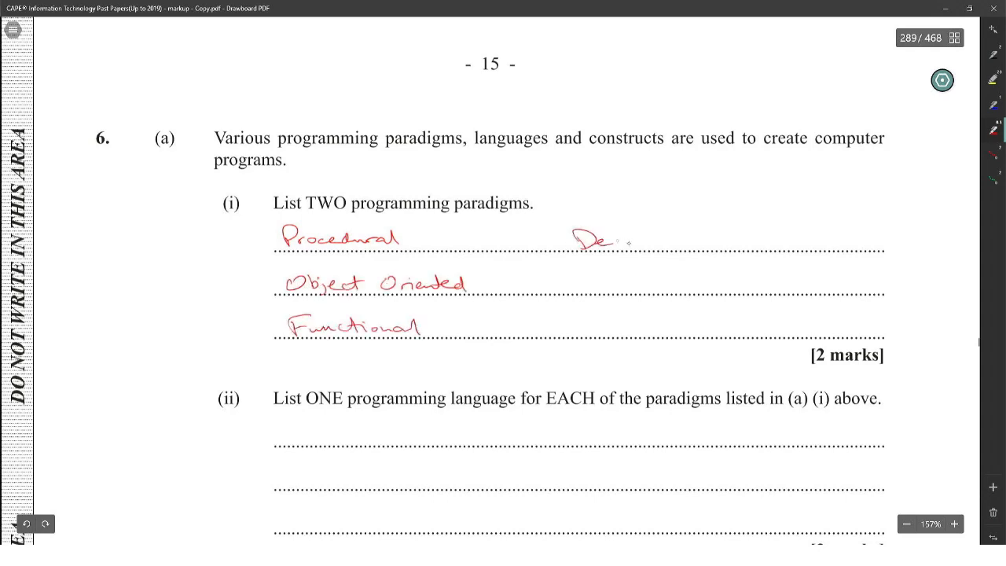
pyautogui.scroll(-3)
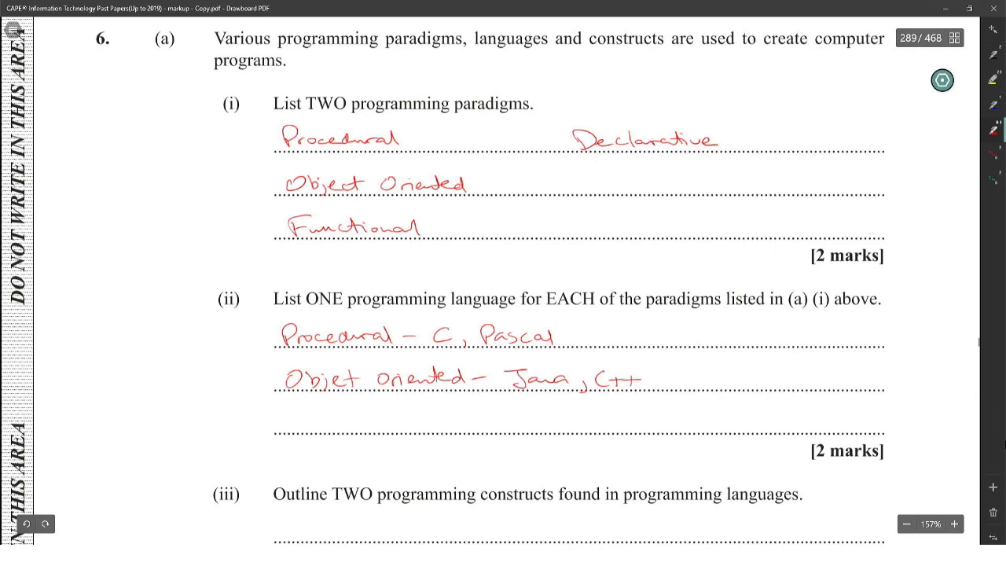
pyautogui.scroll(-3)
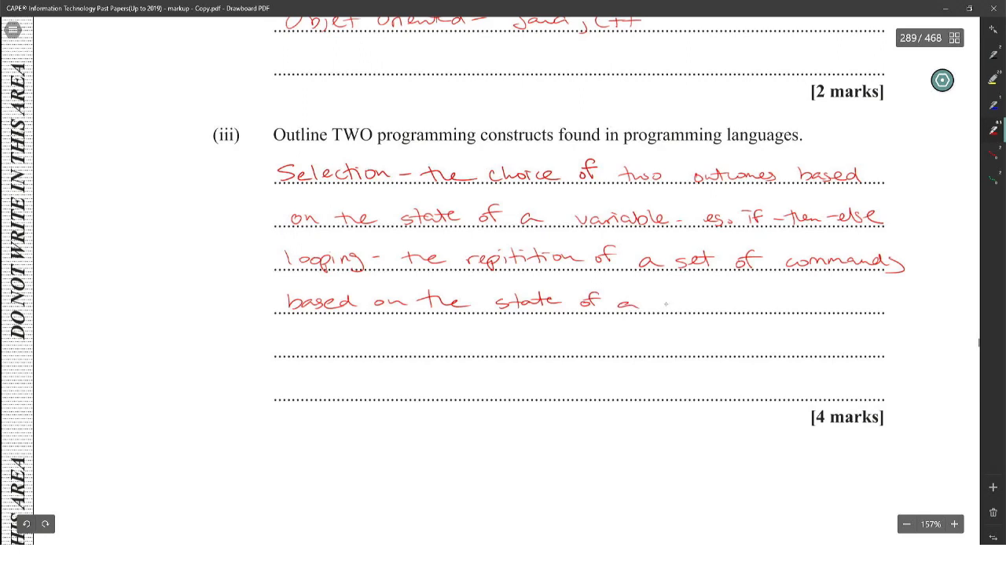
# - Explain selection with an if-then-else example and looping as repetition of commands
pyautogui.scroll(-3)
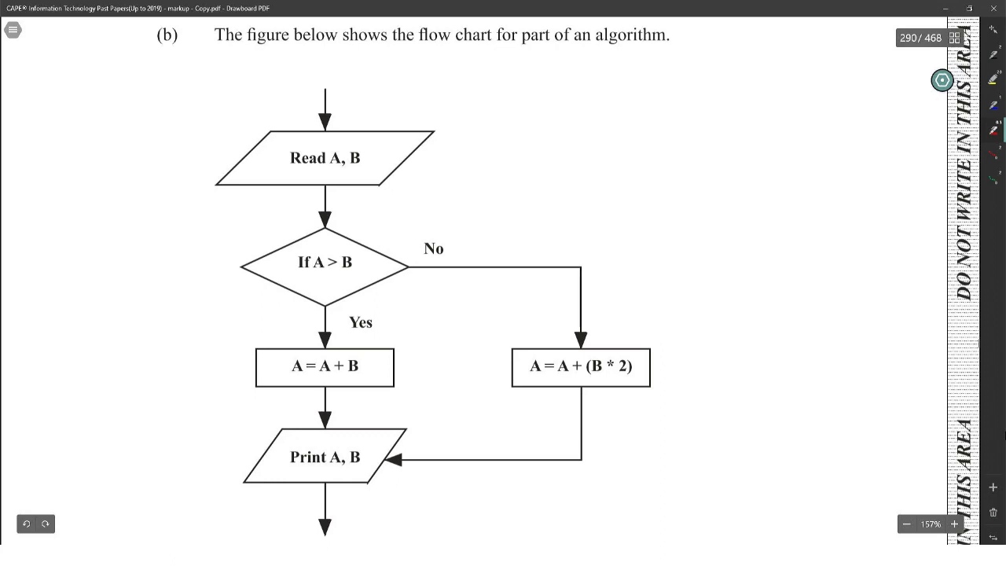
# - Trace values 4, 5 on the flowchart and write outputs Print 14, 5 and Print 3, 1
pyautogui.scroll(-3)
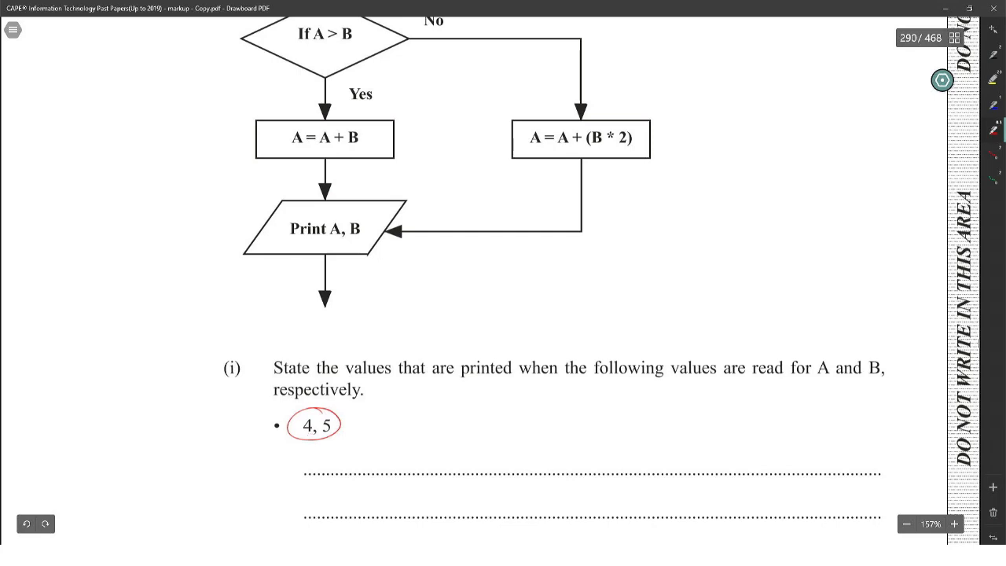
pyautogui.scroll(3)
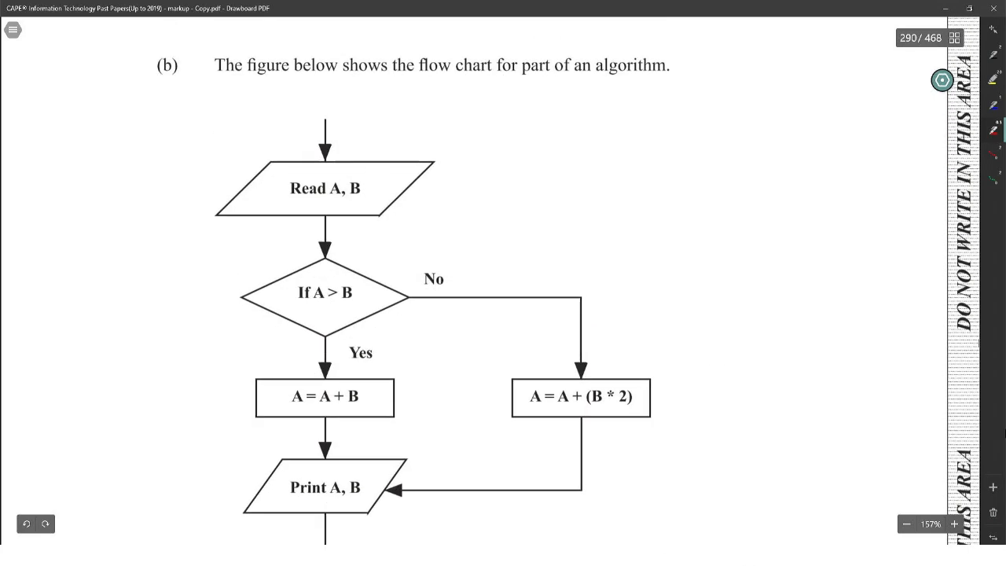
pyautogui.moveTo(306, 175); pyautogui.dragTo(338, 168)
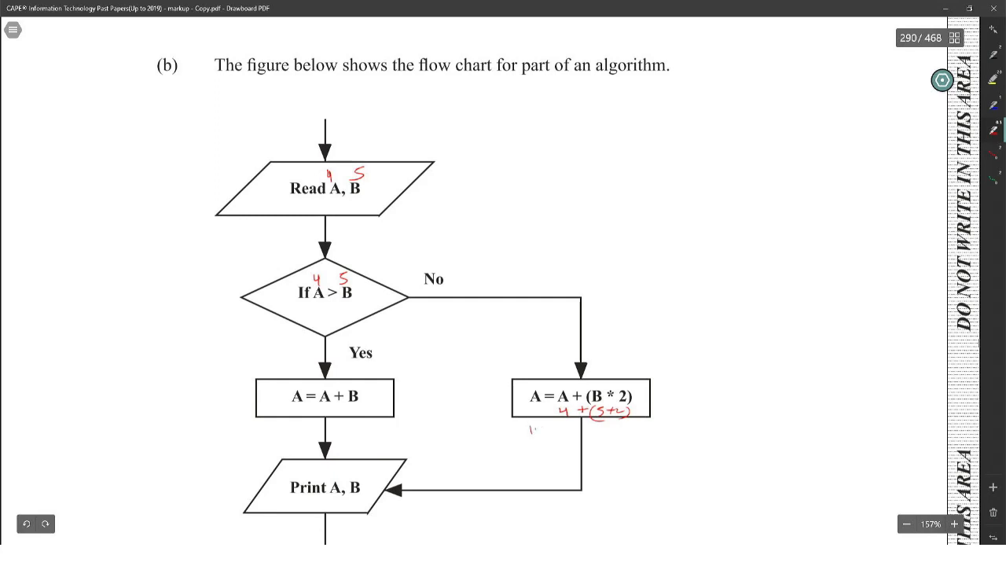
pyautogui.scroll(-3)
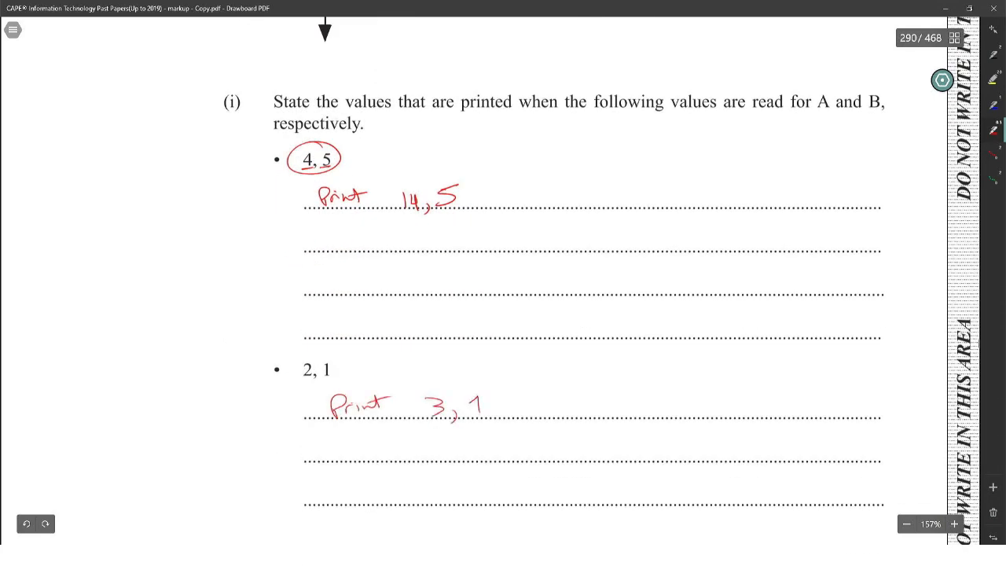
pyautogui.scroll(-3)
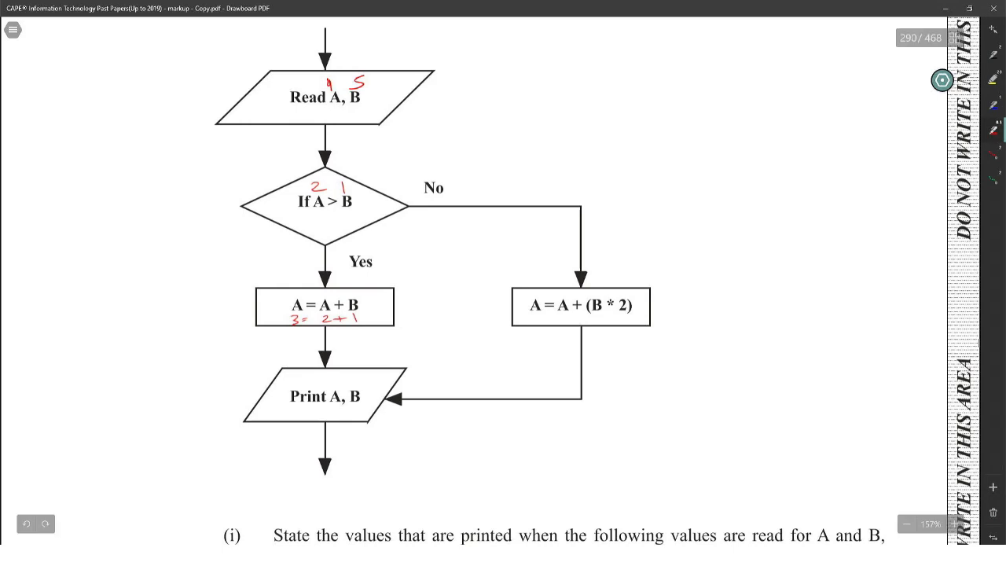
pyautogui.scroll(-3)
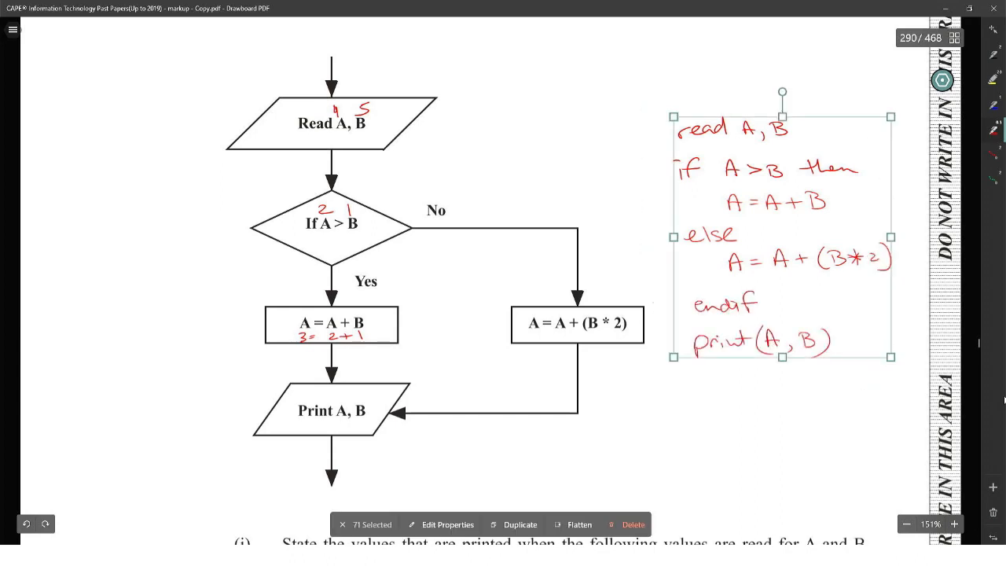
# - Place the red if-then-else pseudocode onto the 6(b)(ii) answer lines
pyautogui.scroll(-3)
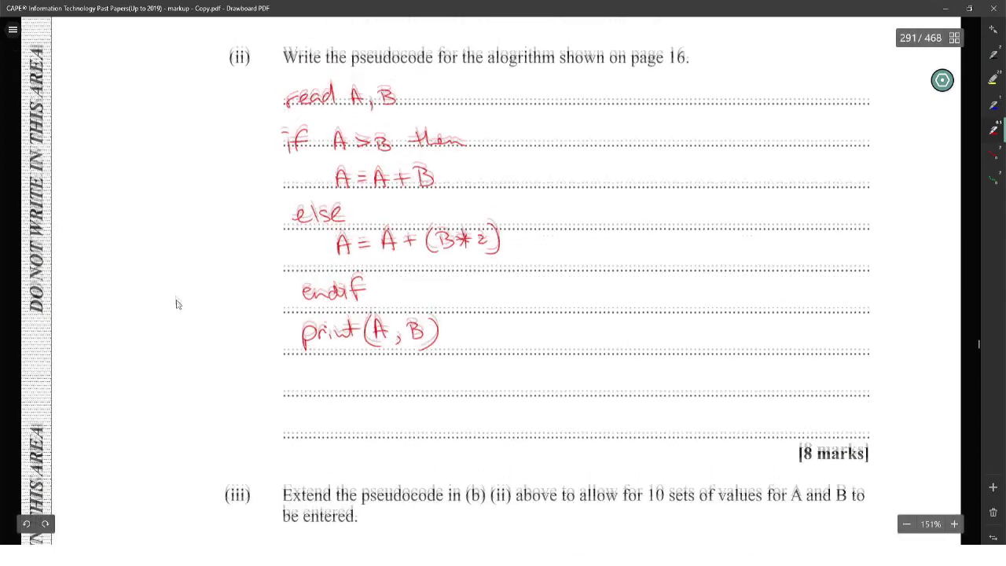
pyautogui.scroll(-3)
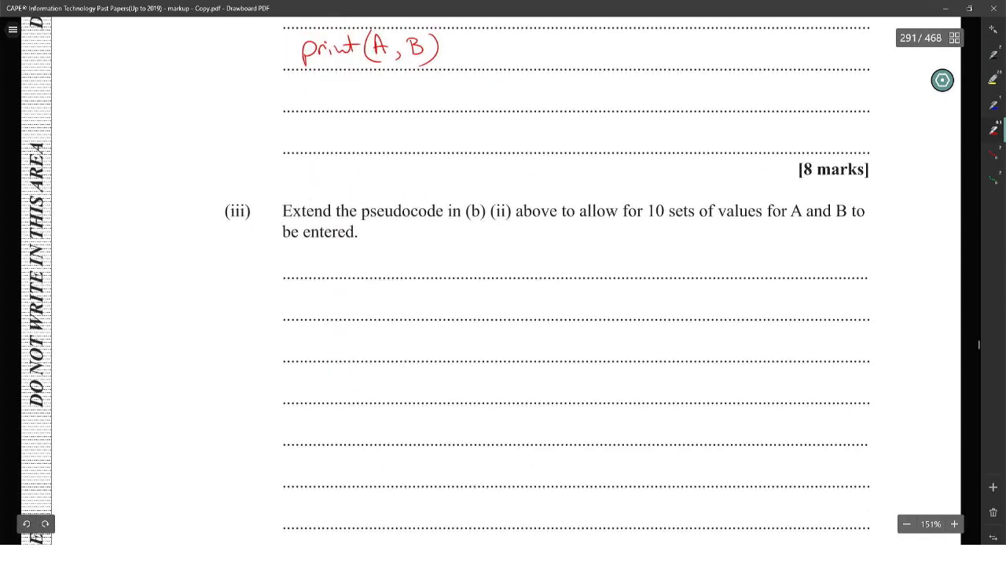
pyautogui.scroll(-3)
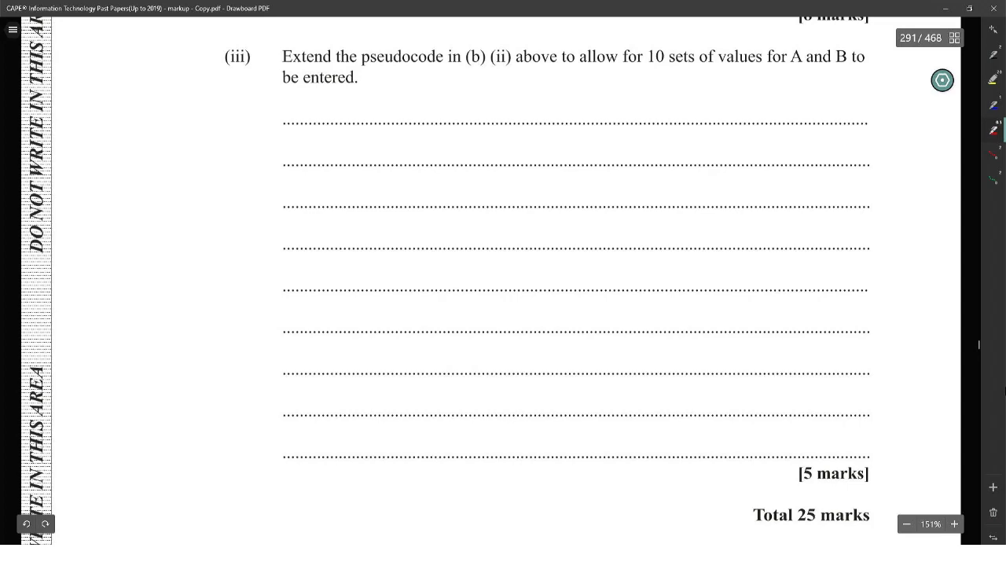
# - Wrap the copied pseudocode in a red 'for c = 1 to 10 do … endfor' loop
pyautogui.scroll(3)
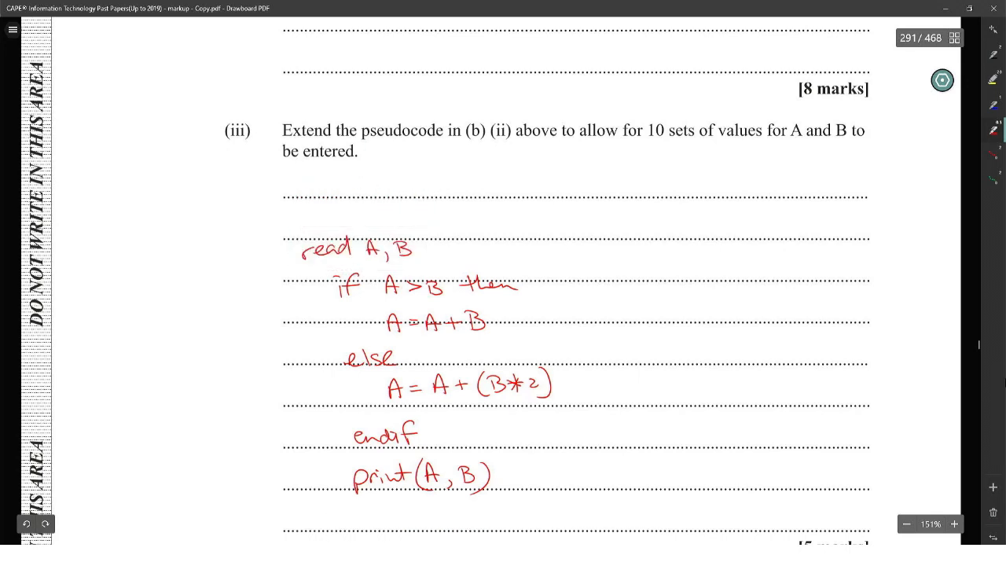
pyautogui.moveTo(284, 226); pyautogui.dragTo(378, 226)
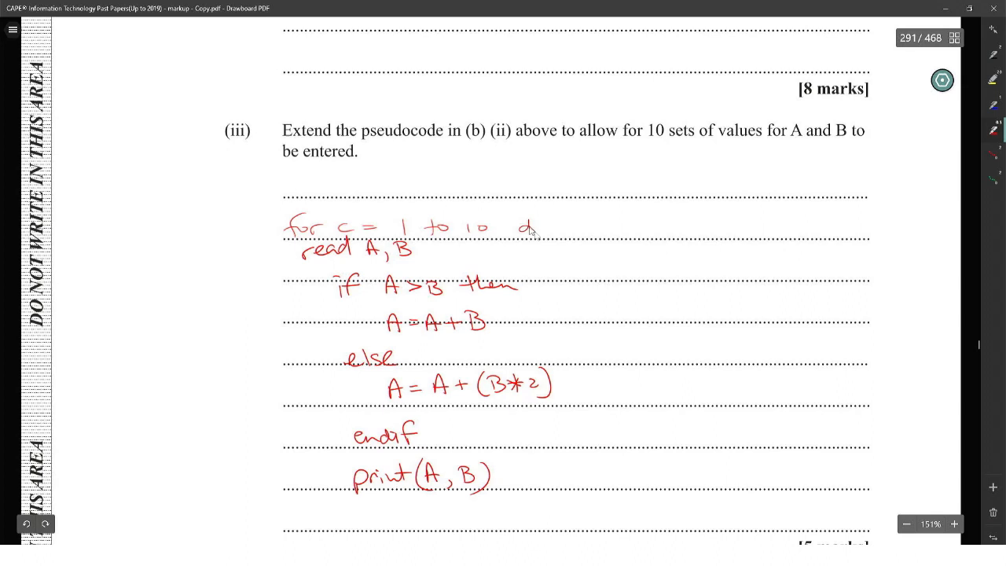
pyautogui.scroll(-3)
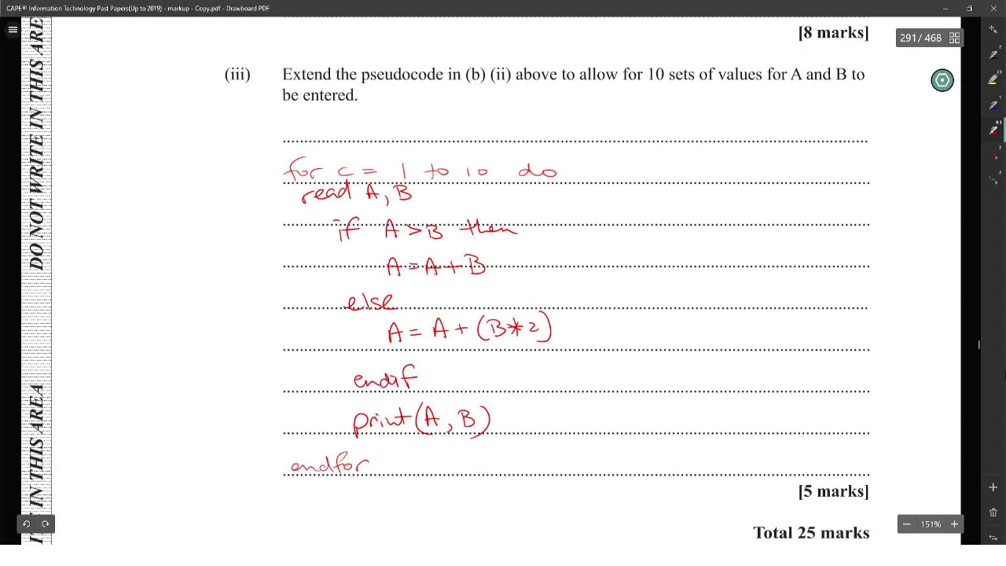